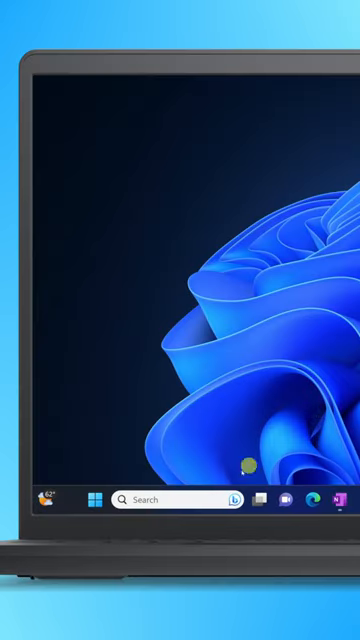
Launch Bing chat in Microsoft Edge via the Bing logo in the taskbar search box
{"action": "left_click", "coordinate": [232, 500]}
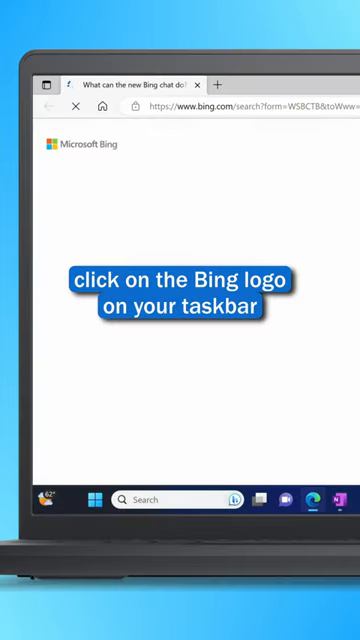